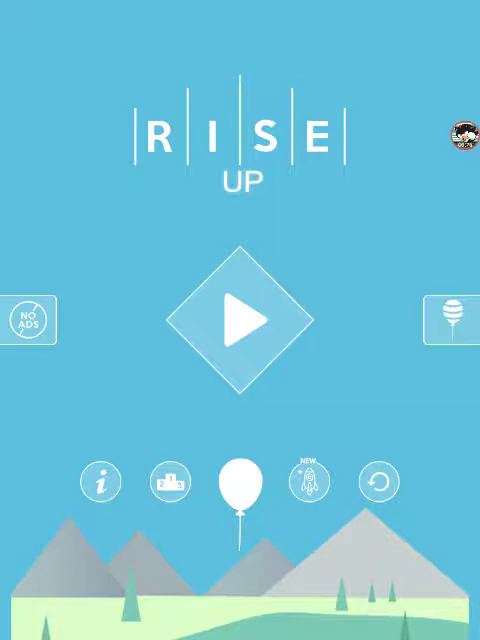
# - Sign in with the first Google account and allow Rise Up to manage Play Games activity
pyautogui.click(240, 320)
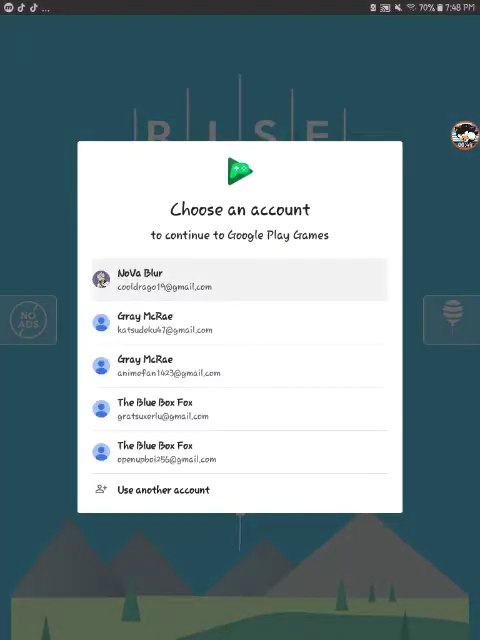
pyautogui.click(240, 277)
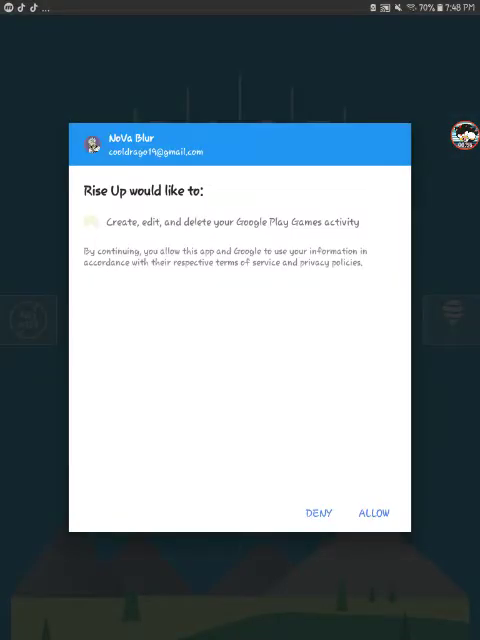
pyautogui.click(372, 512)
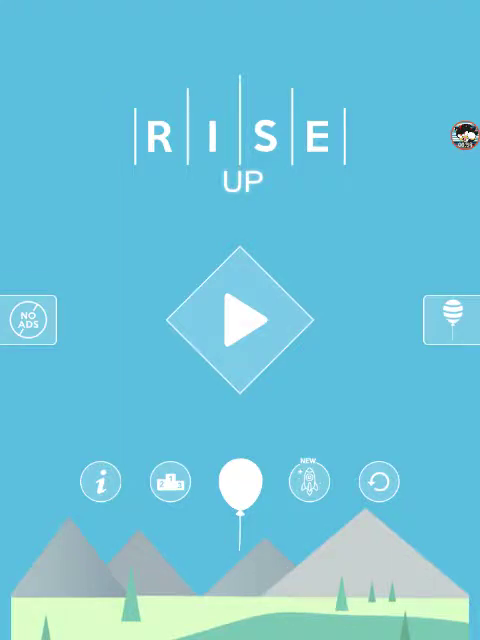
# - Start a run, then start another attempt after scoring 72
pyautogui.click(240, 320)
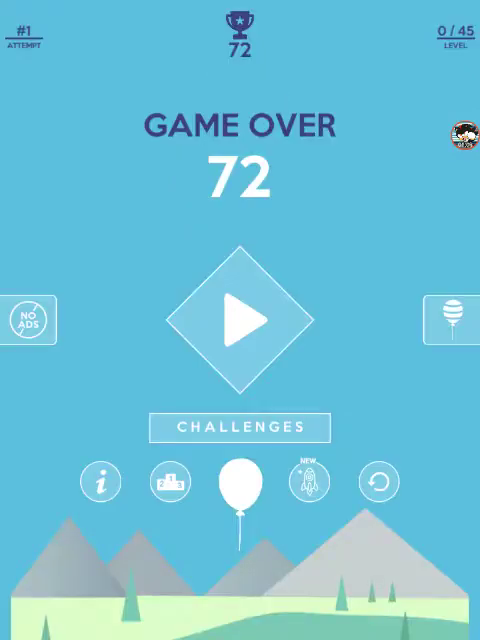
pyautogui.click(239, 320)
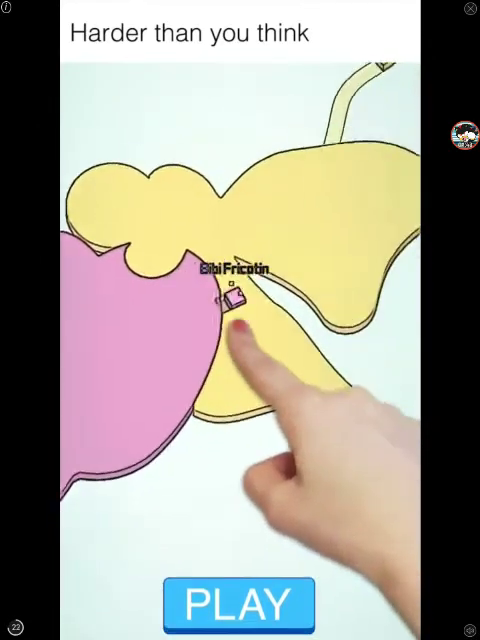
# - Skip the ad video and close the ad to reveal the 221 score
pyautogui.click(237, 603)
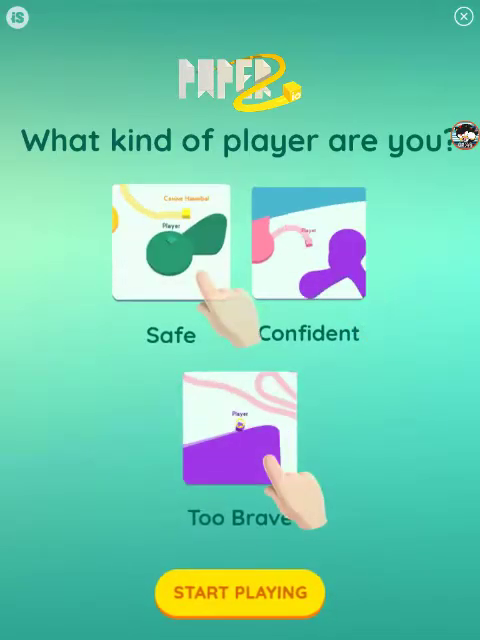
pyautogui.click(239, 592)
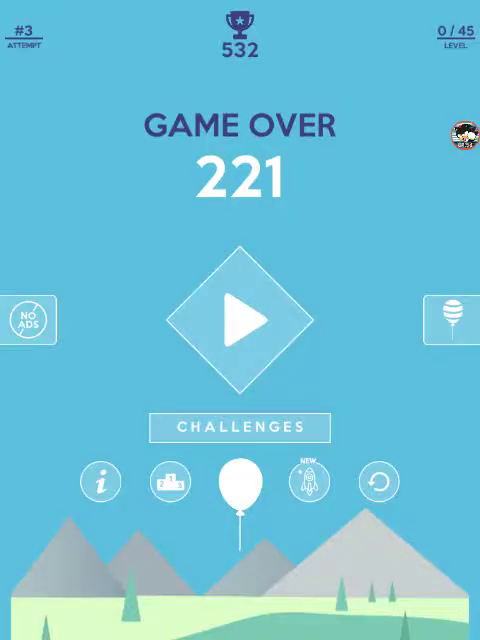
# - Start attempts 4, 5 and 6 after scores of 221, 220 and 86
pyautogui.click(240, 320)
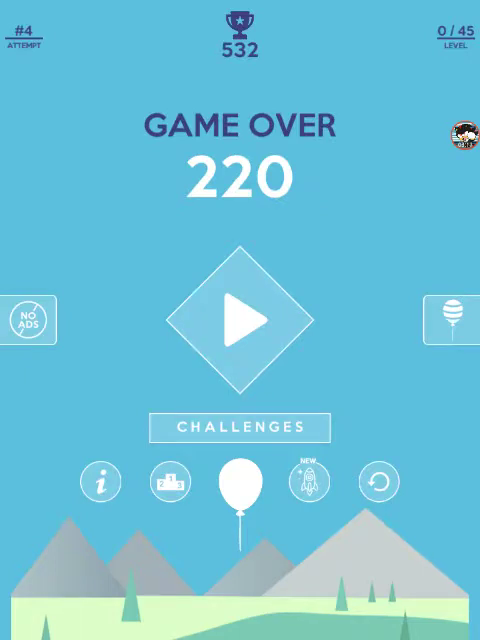
pyautogui.click(240, 320)
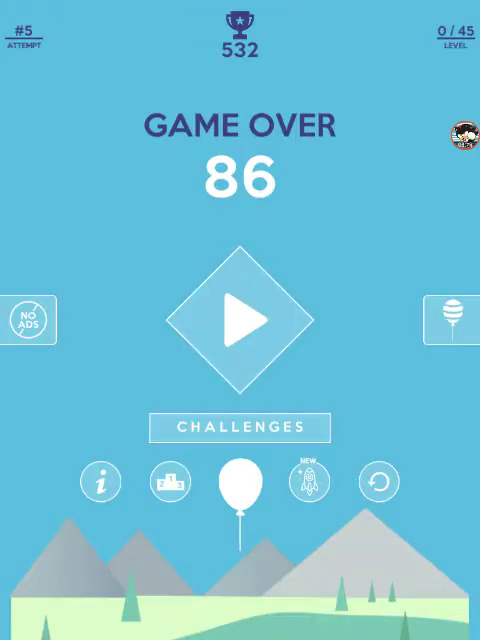
pyautogui.click(240, 320)
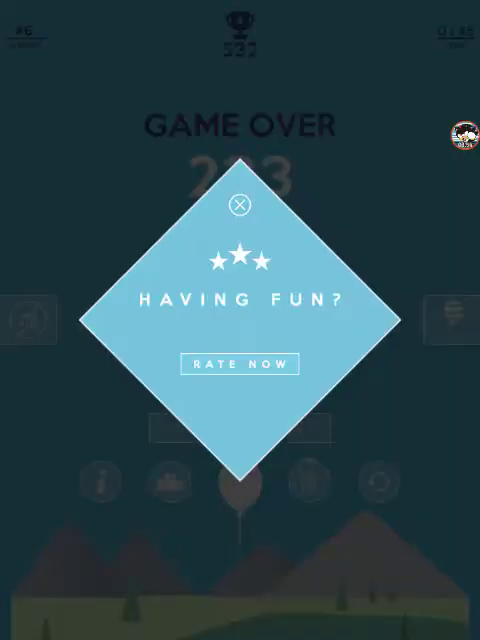
# - Dismiss the 'Having fun?' rating popup and start attempt 7
pyautogui.click(240, 203)
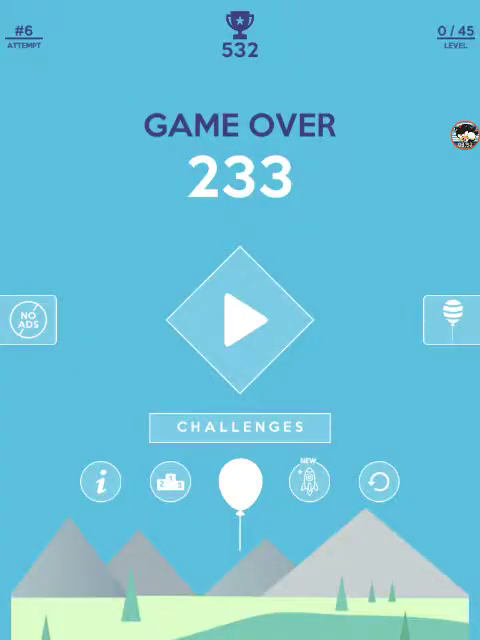
pyautogui.click(240, 320)
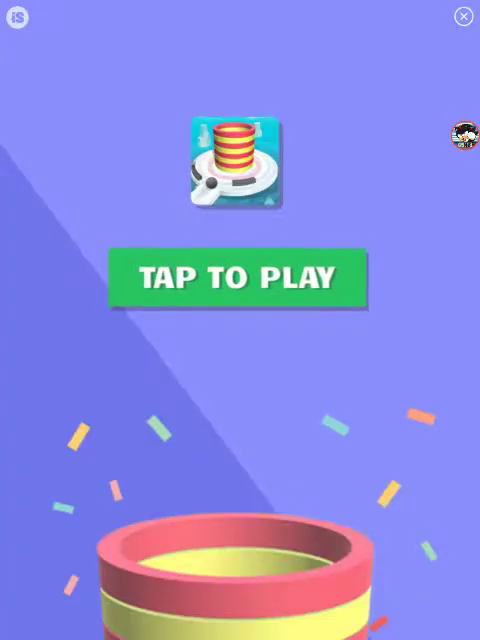
# - Close the advertisement to return to the Continue? countdown screen
pyautogui.click(238, 278)
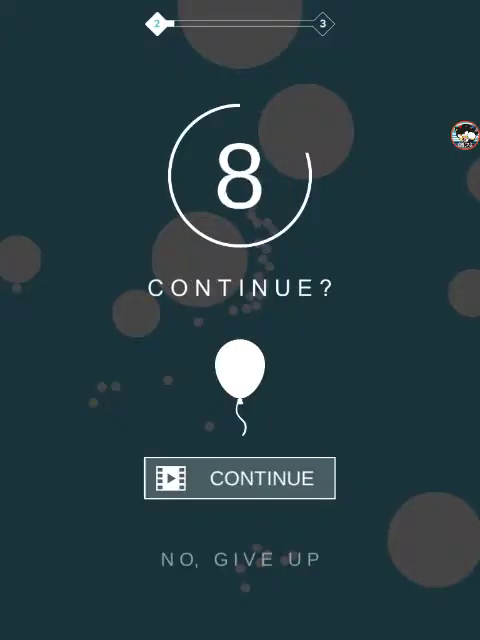
# - Continue the stage 2 run, then take the video-ad continue when the balloon pops
pyautogui.click(240, 478)
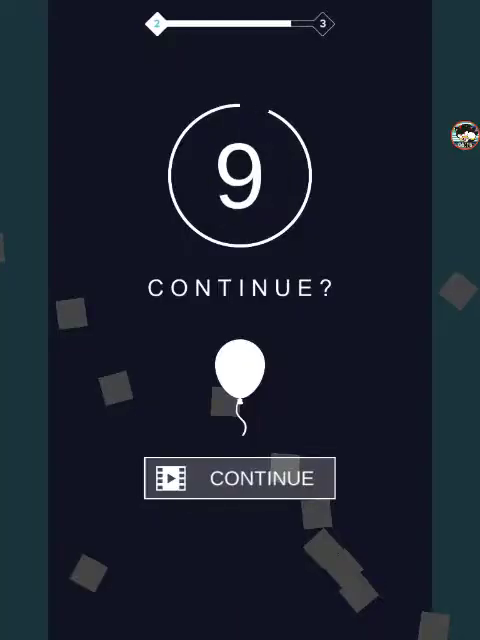
pyautogui.click(240, 478)
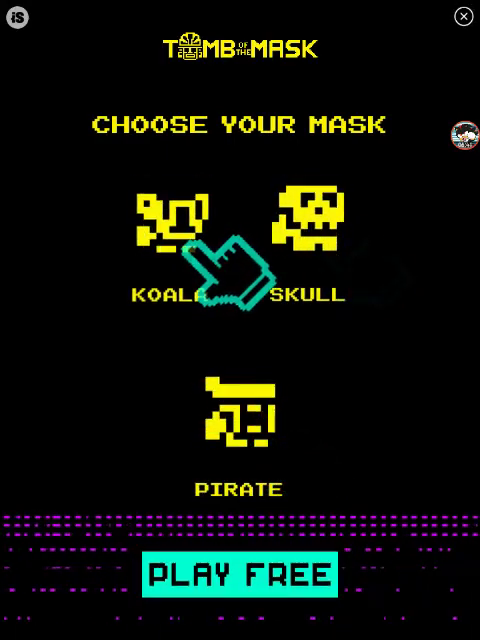
pyautogui.click(239, 574)
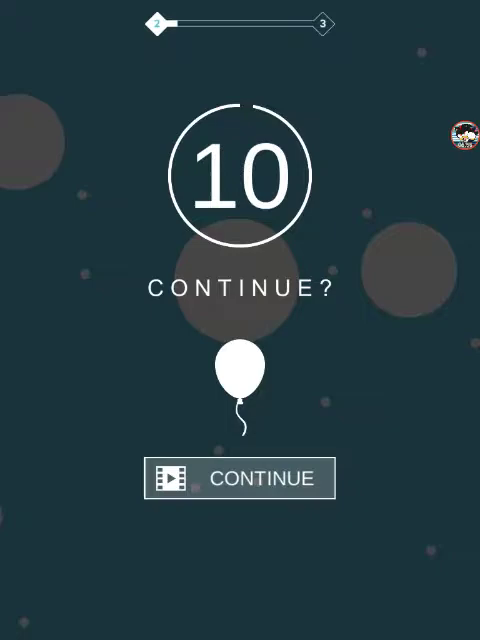
# - Continue the lost level 2 run and finish it to reach level 3
pyautogui.click(239, 477)
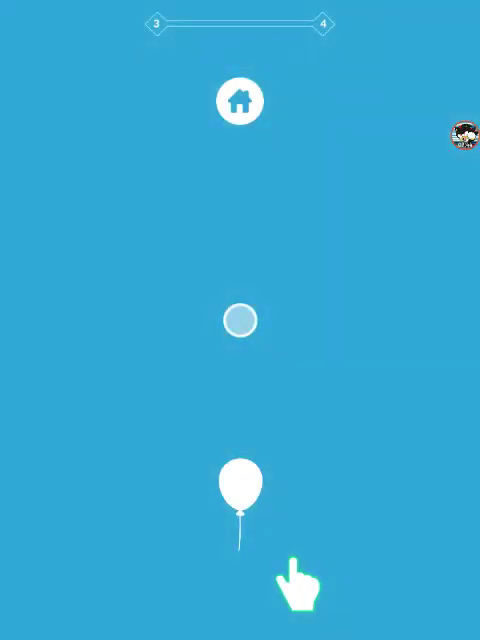
# - Launch a level 3 run, then handle the continue prompt after the balloon pops
pyautogui.click(240, 500)
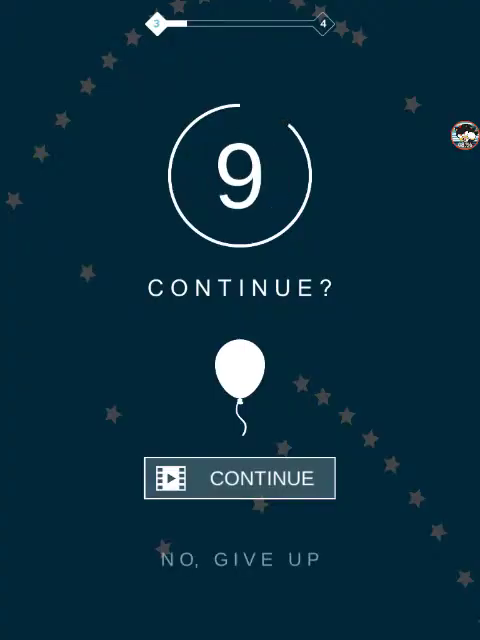
pyautogui.click(239, 478)
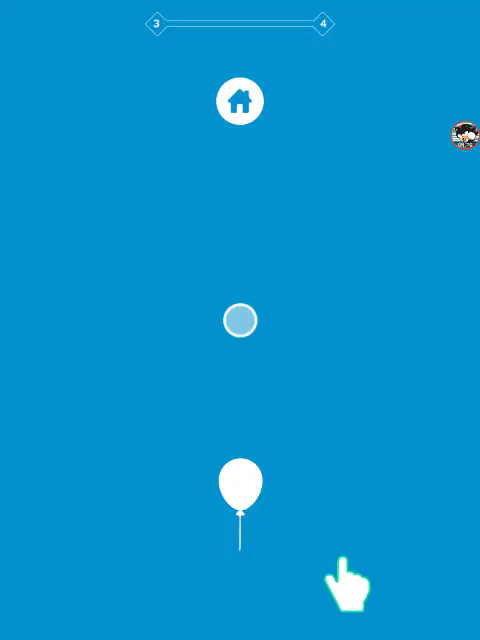
# - Launch a new level 3 attempt from the start screen
pyautogui.click(241, 495)
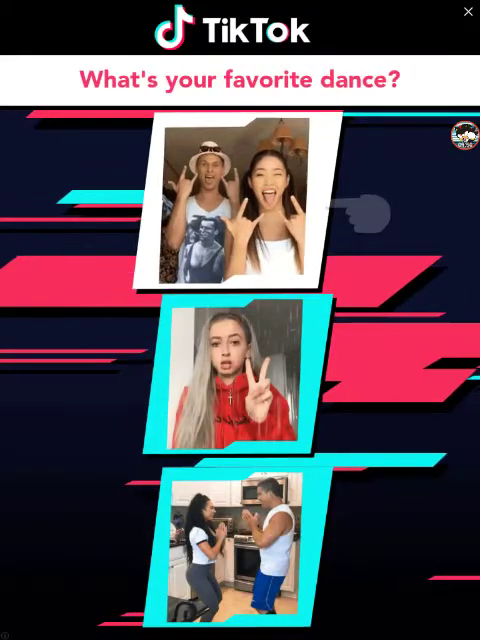
# - Close the TikTok ad using its top X to get back to the continue countdown
pyautogui.click(468, 11)
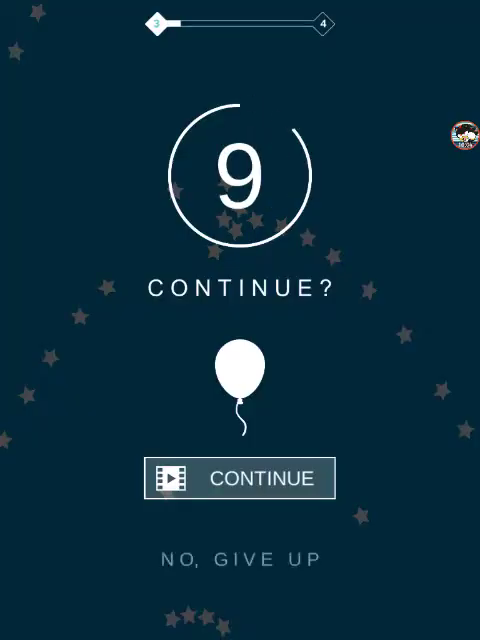
# - Revive the balloon twice in level 3, then end the run at the third countdown
pyautogui.click(240, 477)
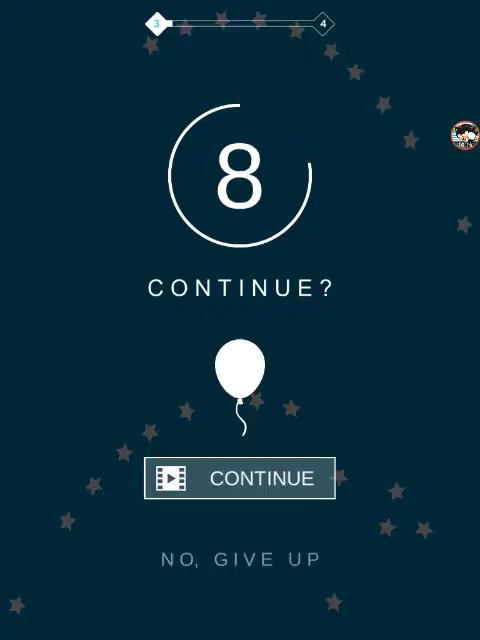
pyautogui.click(240, 478)
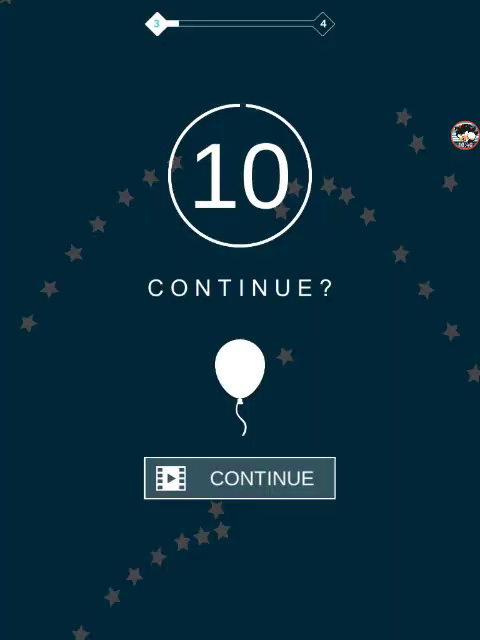
pyautogui.click(239, 478)
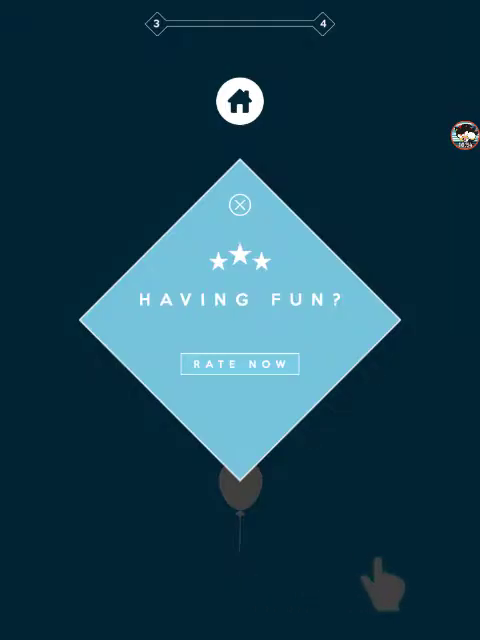
# - Dismiss the 'Having fun? Rate now' popup with its circled X and replay level 3
pyautogui.click(240, 203)
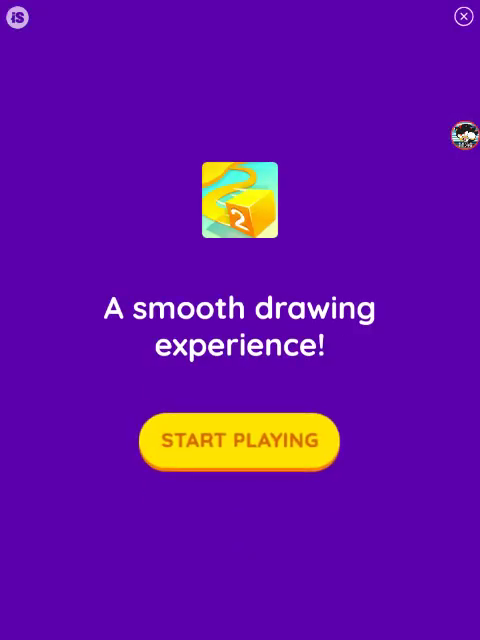
# - Close the drawing-game ad to return to the level 3 continue countdown
pyautogui.click(239, 440)
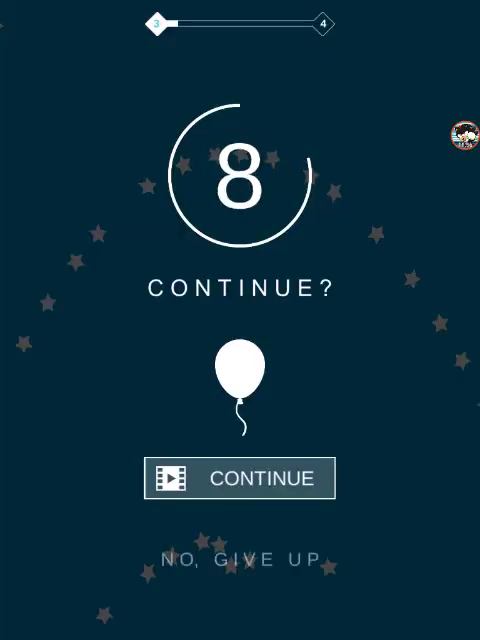
# - End the run, start a new level 3 attempt, and revive the balloon three times
pyautogui.click(240, 478)
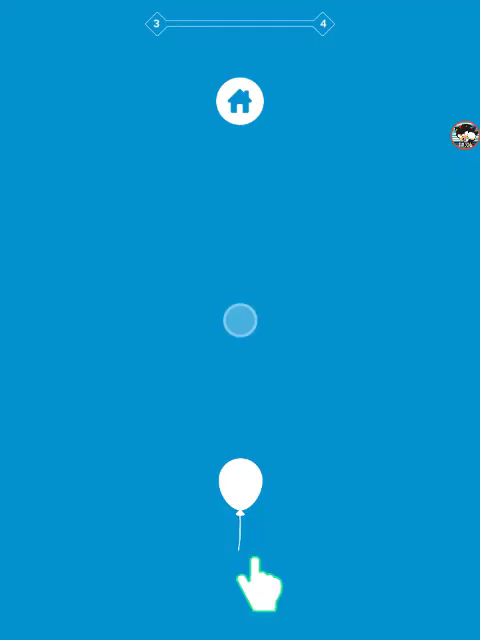
pyautogui.click(243, 490)
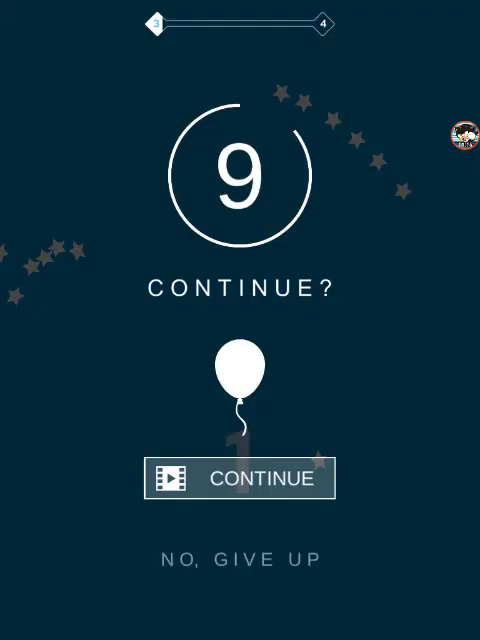
pyautogui.click(239, 477)
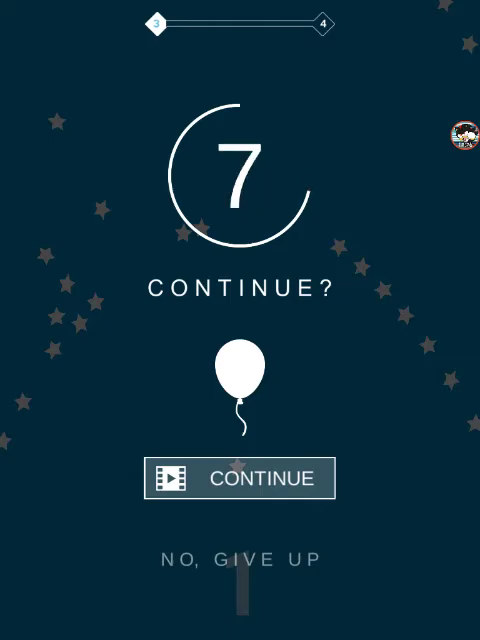
pyautogui.click(239, 478)
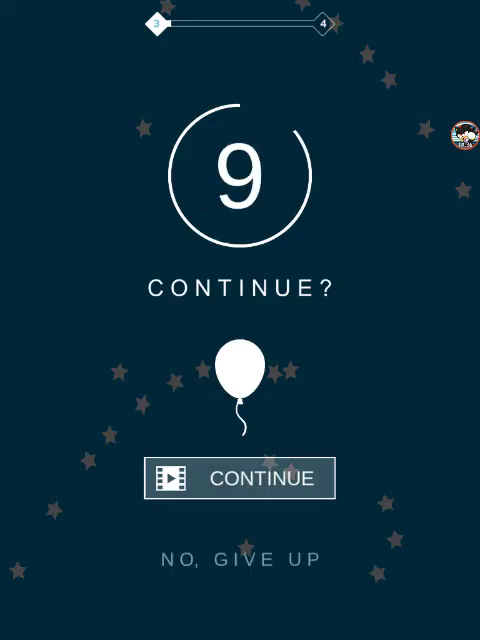
pyautogui.click(240, 478)
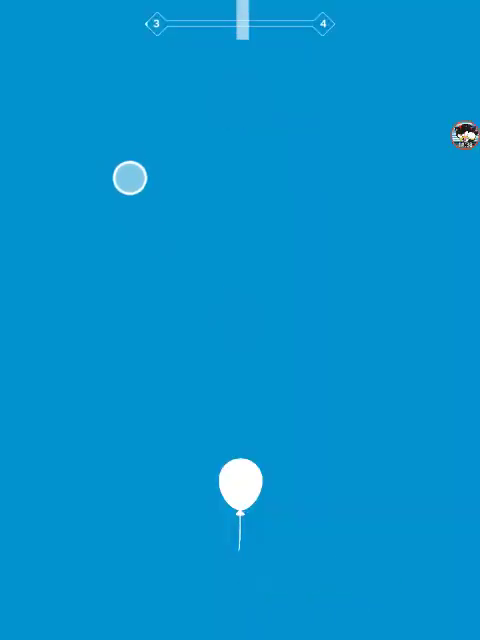